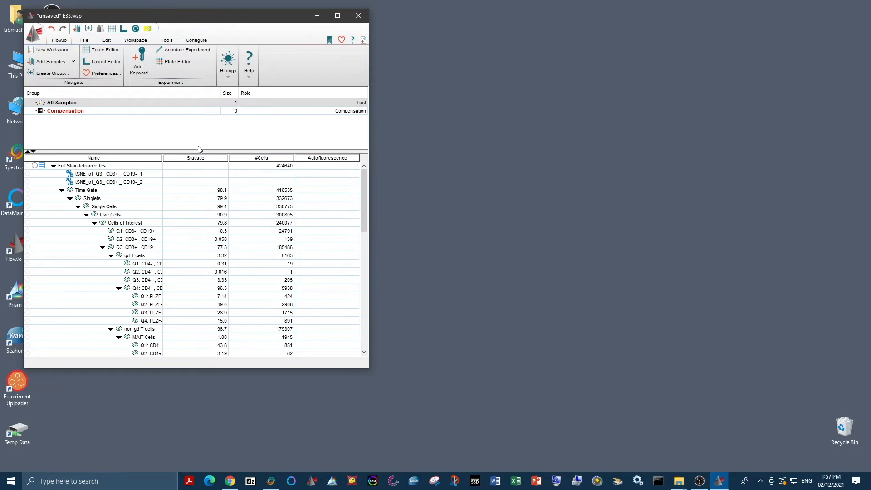
{"action": "mouse_move", "coordinate": [190, 365]}
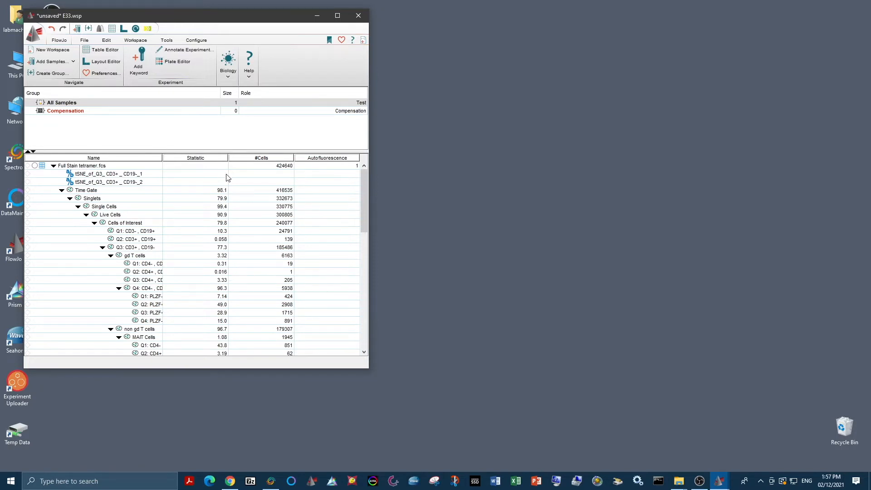
{"action": "mouse_move", "coordinate": [270, 206]}
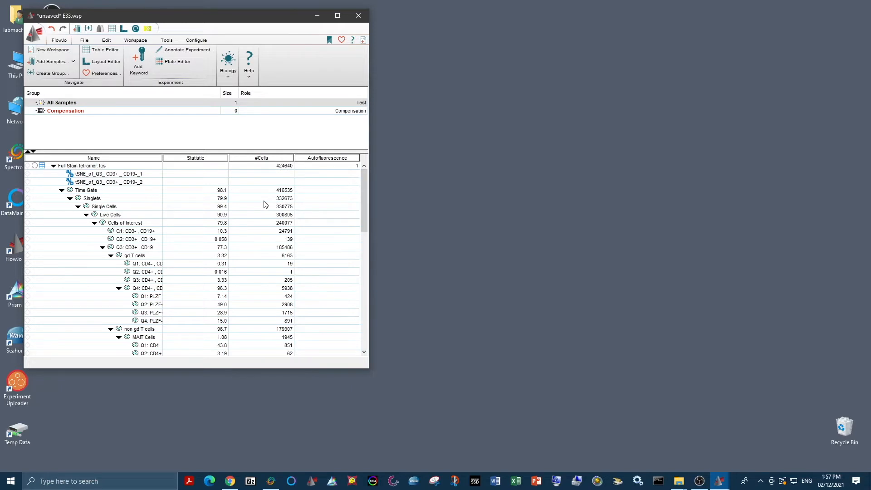
{"action": "mouse_move", "coordinate": [258, 255]}
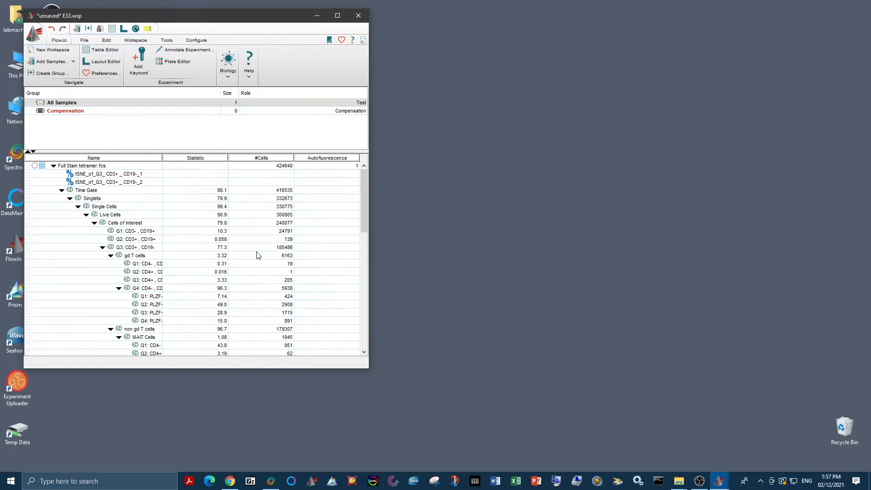
{"action": "mouse_move", "coordinate": [260, 261]}
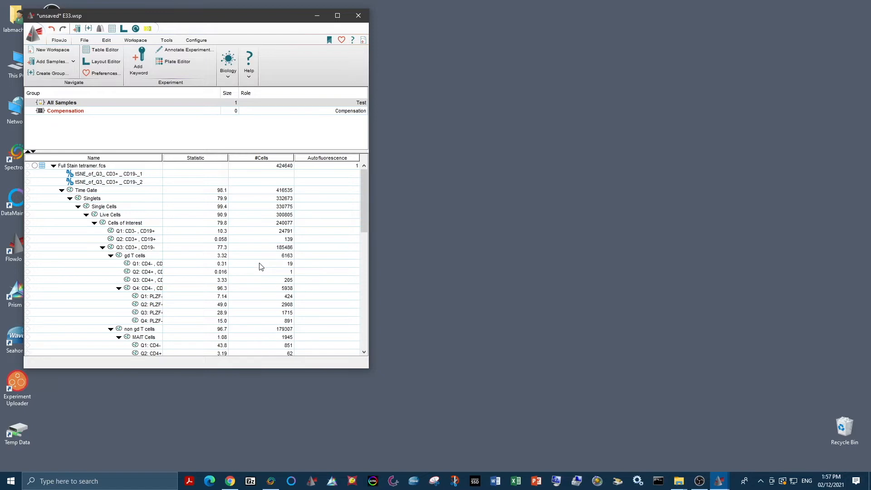
{"action": "mouse_move", "coordinate": [269, 269]}
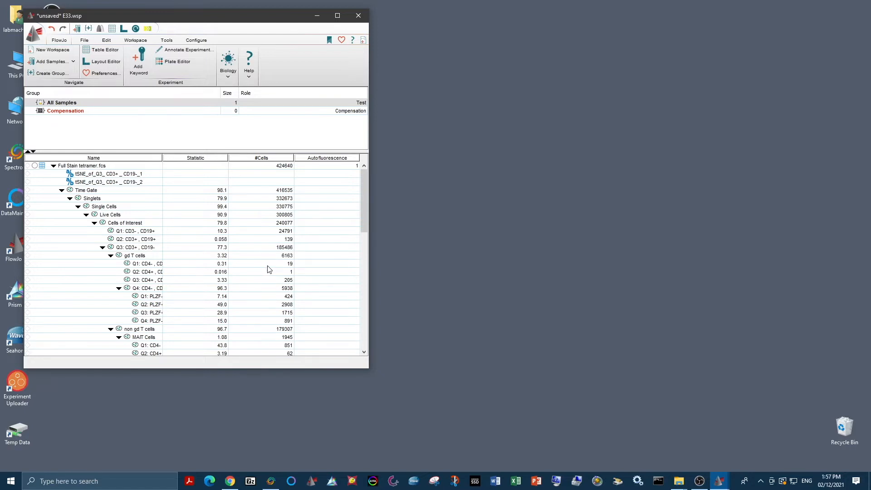
{"action": "mouse_move", "coordinate": [105, 166]}
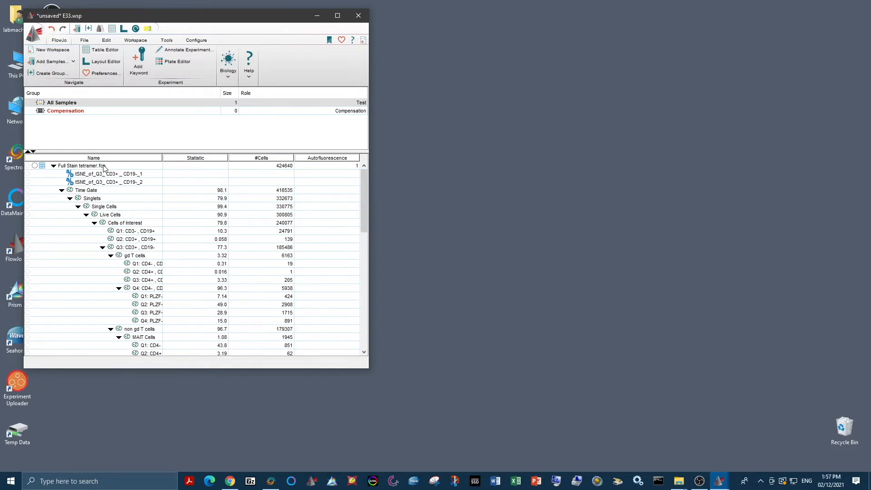
- Plot the Full Stain tetramer sample as SSC-W versus Time, showing the 98.1% Time Gate
{"action": "double_click", "coordinate": [81, 166]}
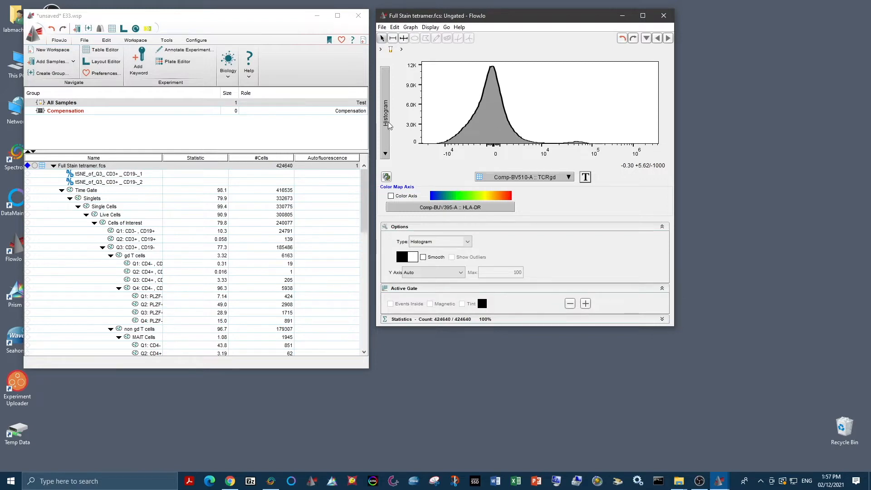
{"action": "left_click", "coordinate": [438, 241]}
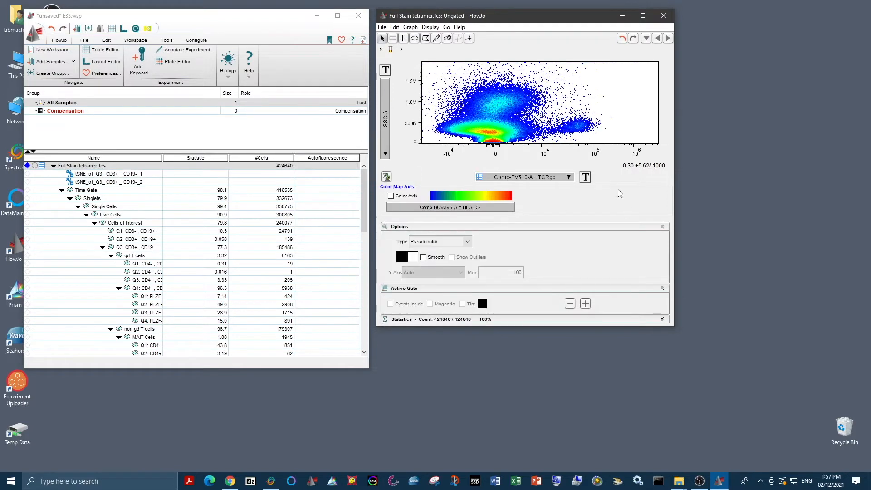
{"action": "left_click", "coordinate": [522, 177]}
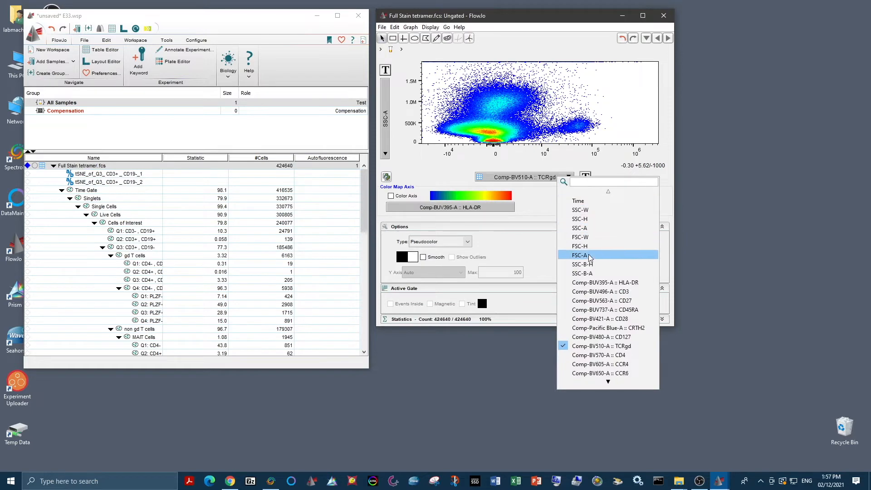
{"action": "left_click", "coordinate": [577, 201]}
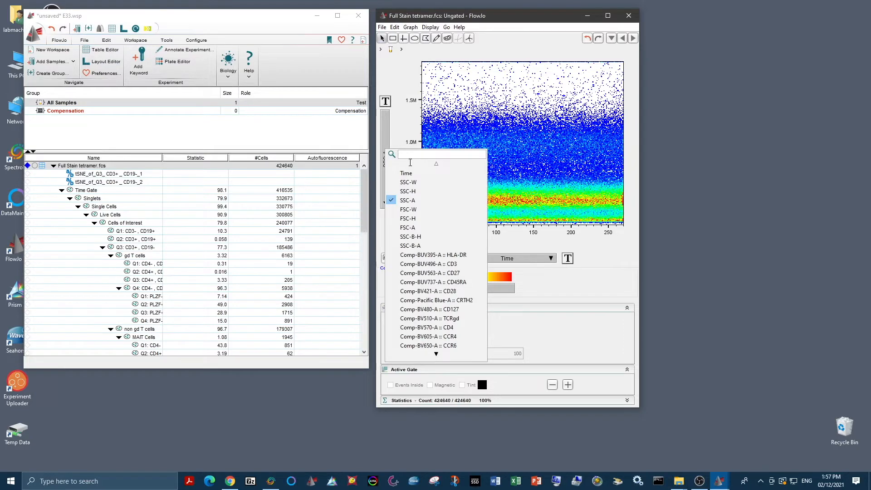
{"action": "left_click", "coordinate": [408, 228]}
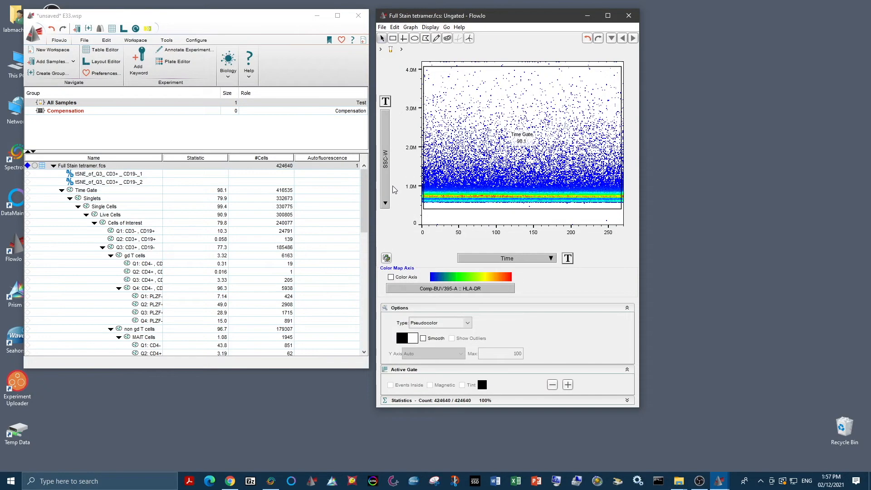
{"action": "mouse_move", "coordinate": [399, 133]}
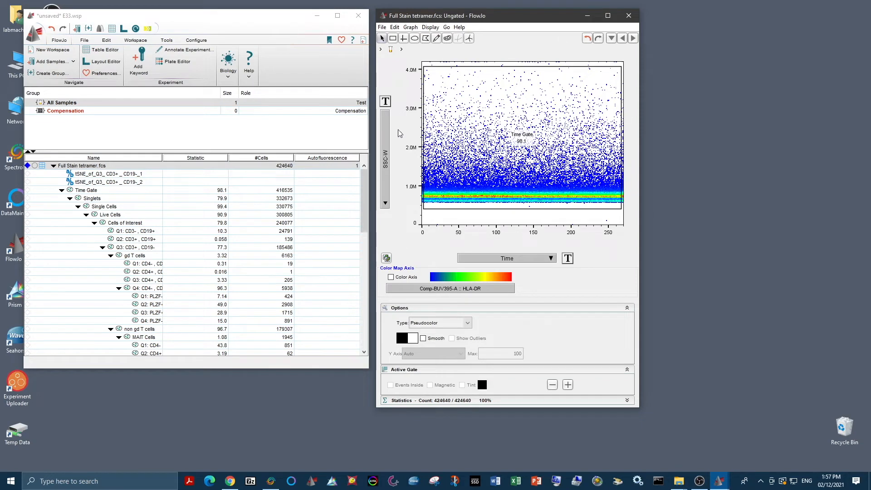
{"action": "mouse_move", "coordinate": [547, 203]}
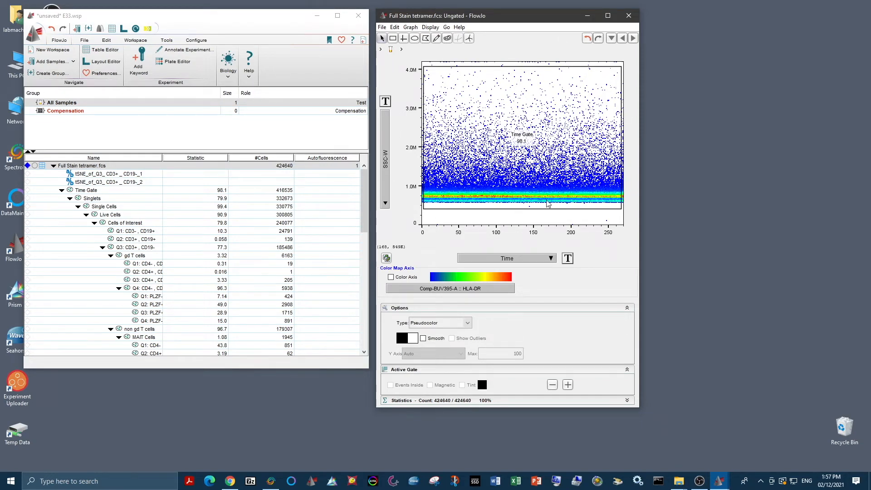
{"action": "mouse_move", "coordinate": [557, 123]}
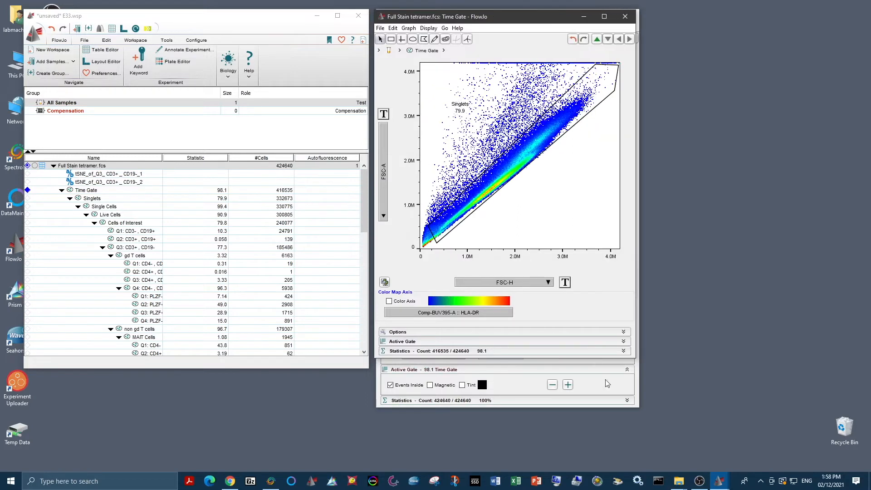
{"action": "mouse_move", "coordinate": [502, 280]}
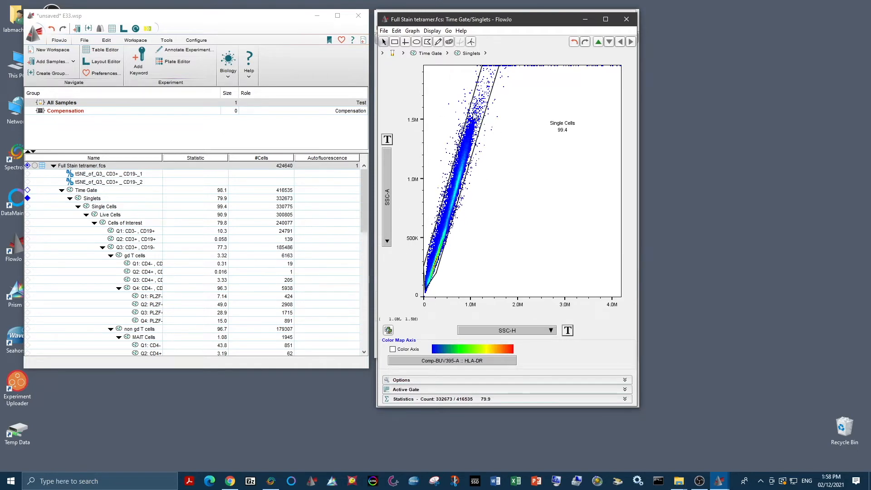
{"action": "mouse_move", "coordinate": [428, 141]}
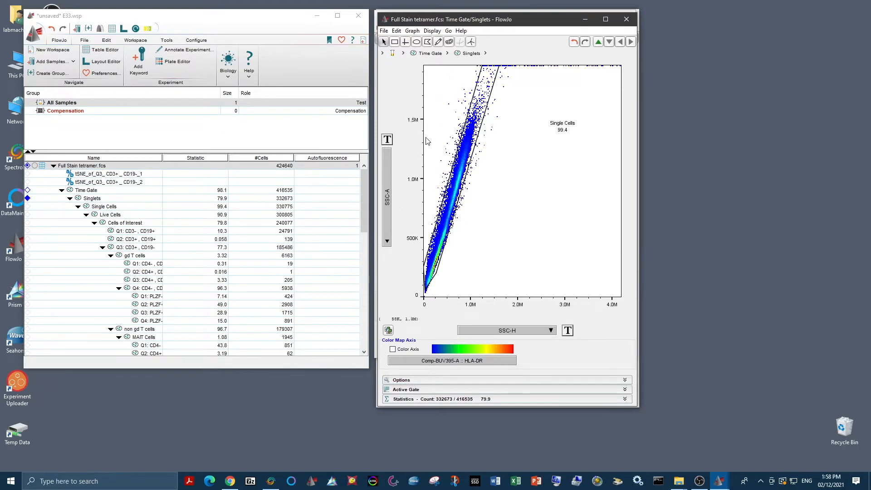
{"action": "mouse_move", "coordinate": [405, 131]}
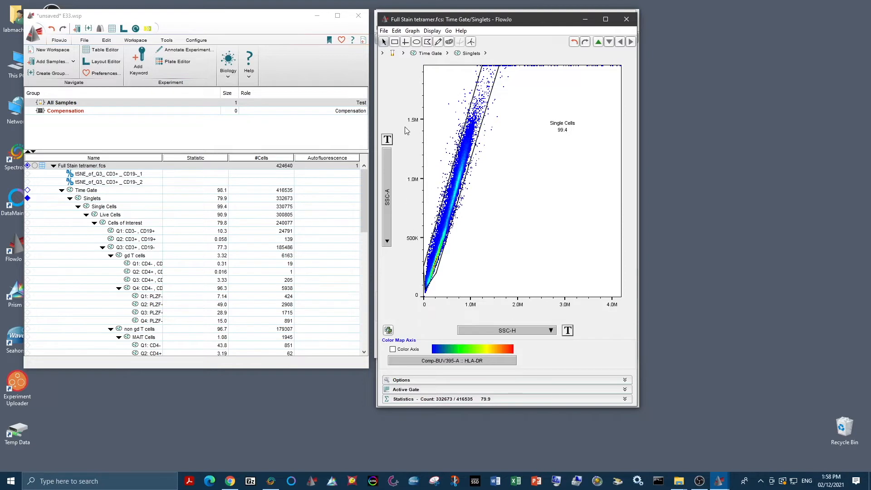
{"action": "mouse_move", "coordinate": [600, 50]}
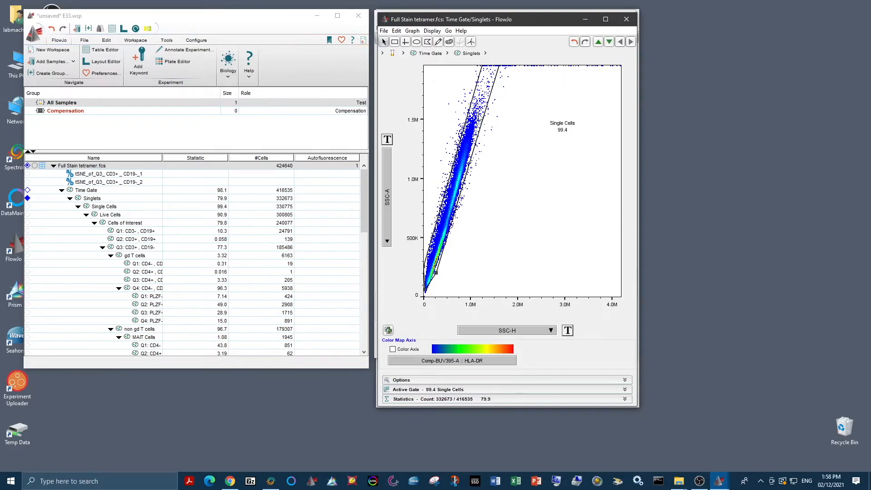
- Drill into Single Cells, plotted as FSC-A versus Zombie NIR with Live Cells at 90.9%
{"action": "double_click", "coordinate": [104, 206]}
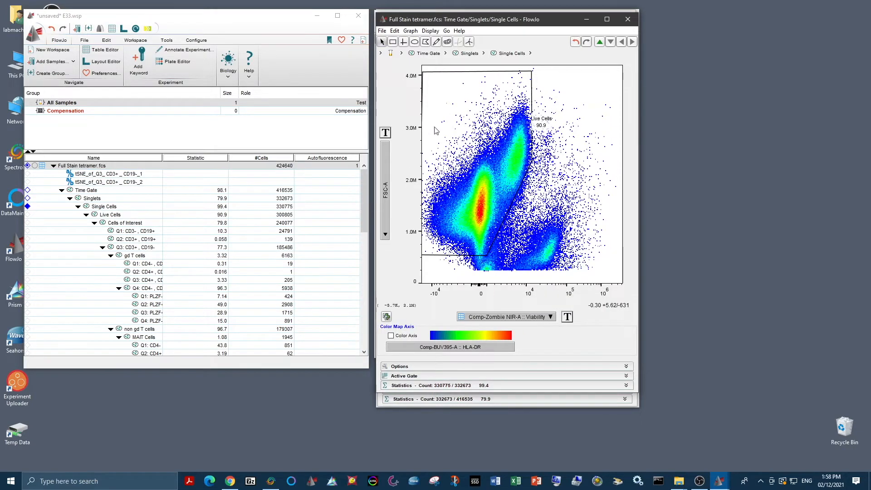
{"action": "mouse_move", "coordinate": [468, 263]}
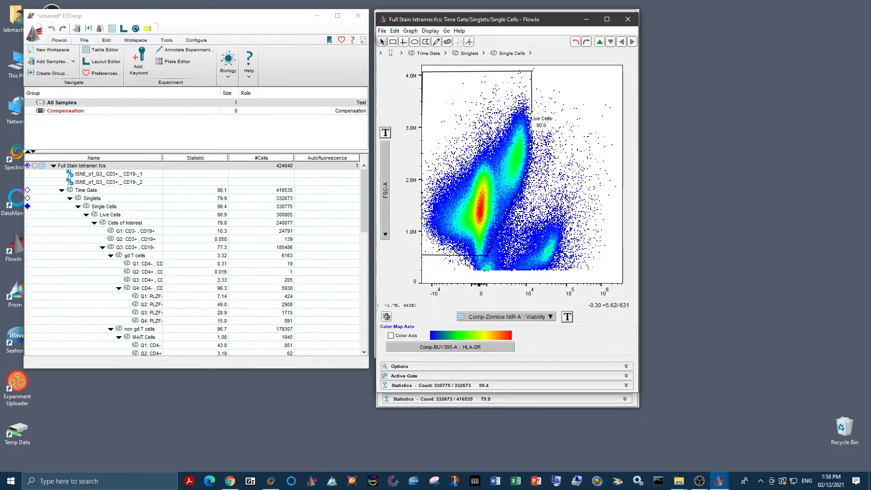
{"action": "mouse_move", "coordinate": [506, 89]}
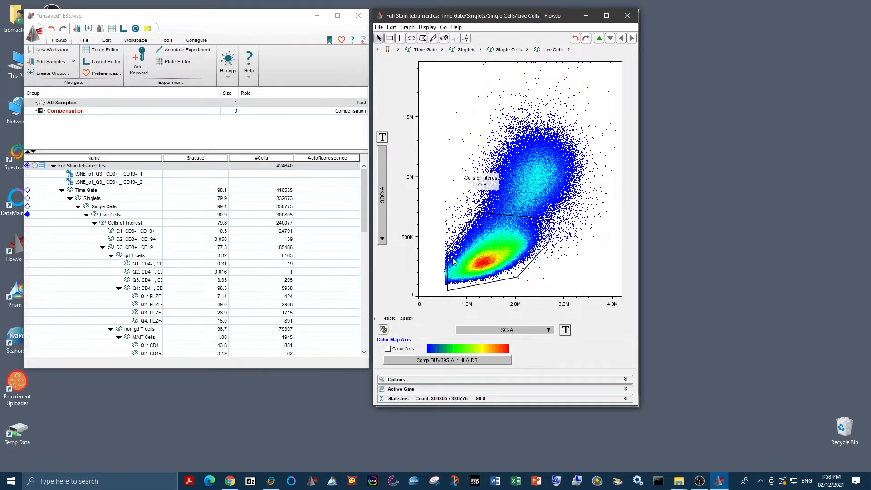
{"action": "mouse_move", "coordinate": [579, 217]}
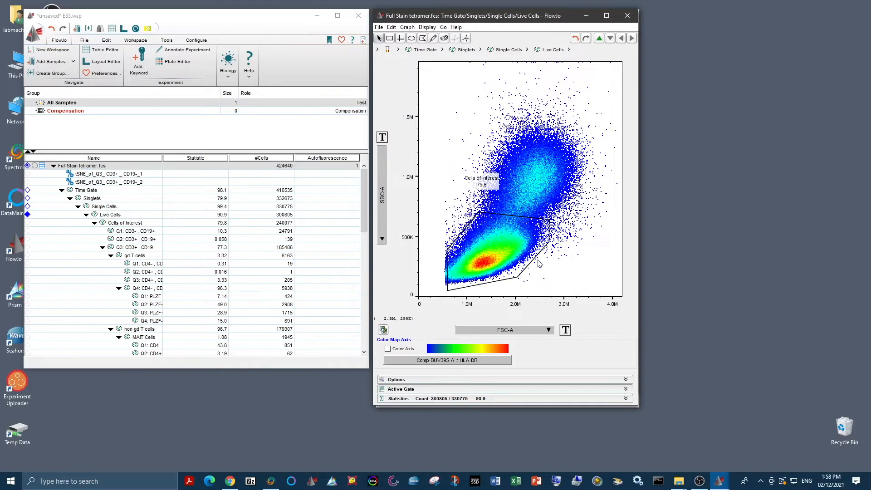
{"action": "mouse_move", "coordinate": [409, 219]}
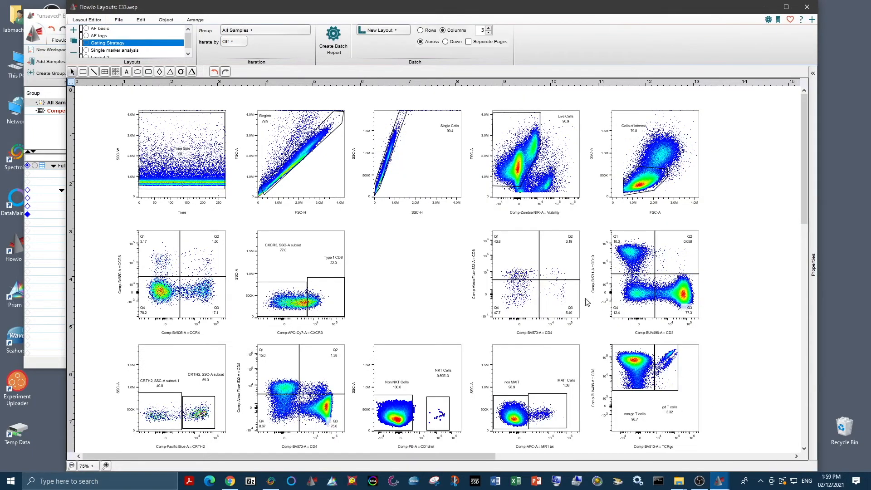
{"action": "mouse_move", "coordinate": [732, 300]}
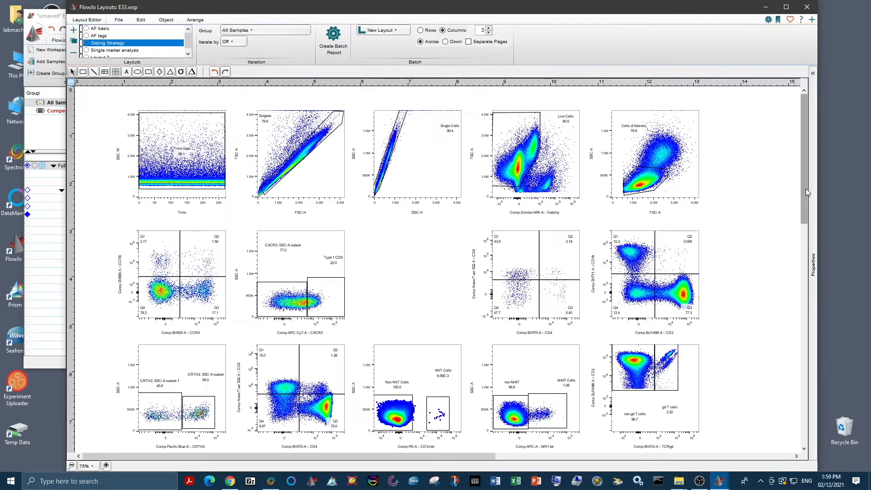
{"action": "scroll", "scroll_direction": "down", "scroll_amount": 3}
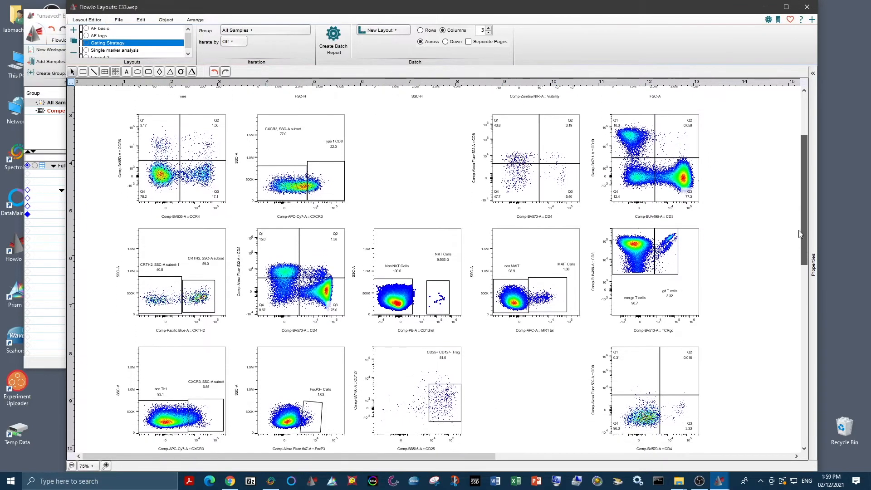
{"action": "scroll", "scroll_direction": "down", "scroll_amount": 3}
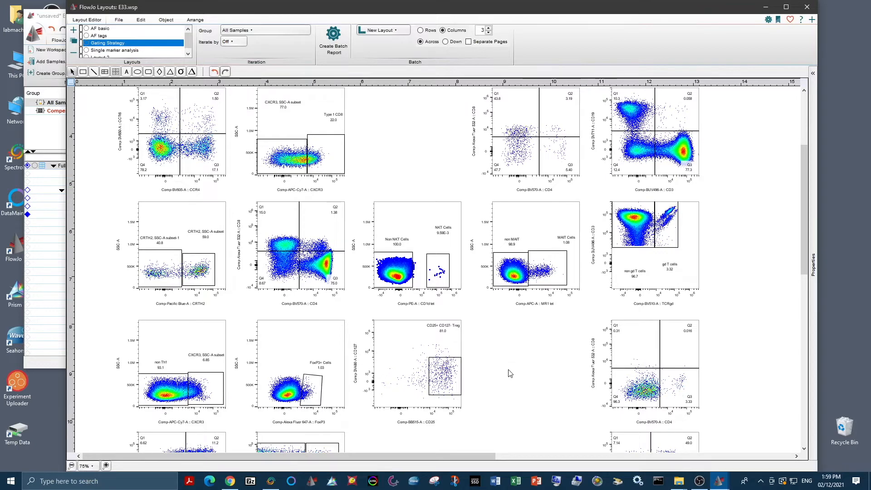
{"action": "mouse_move", "coordinate": [546, 367]}
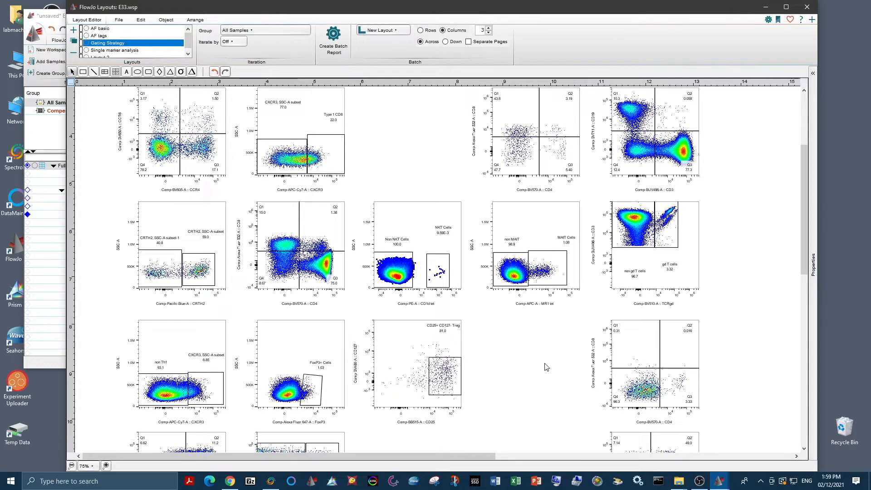
{"action": "mouse_move", "coordinate": [514, 402]}
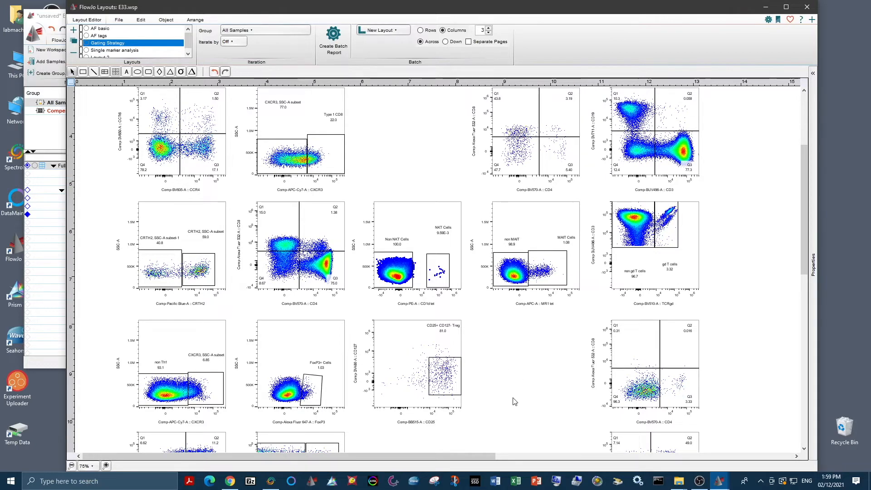
{"action": "mouse_move", "coordinate": [764, 376]}
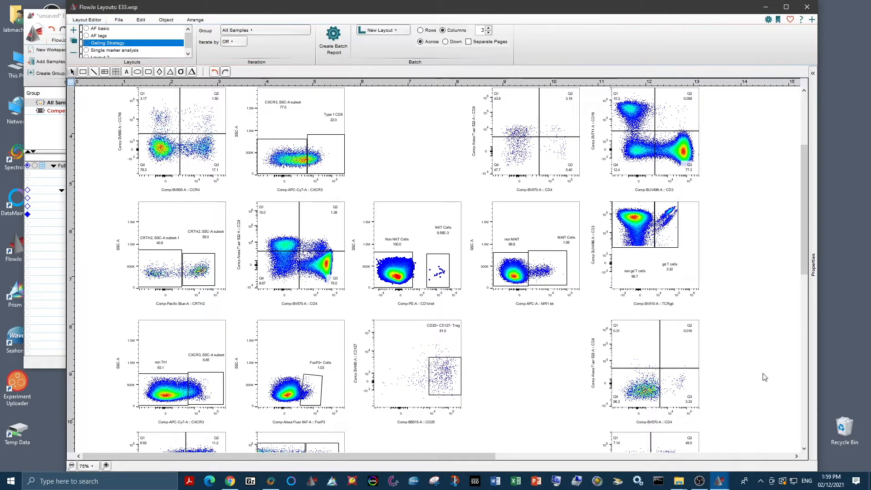
{"action": "mouse_move", "coordinate": [745, 146]}
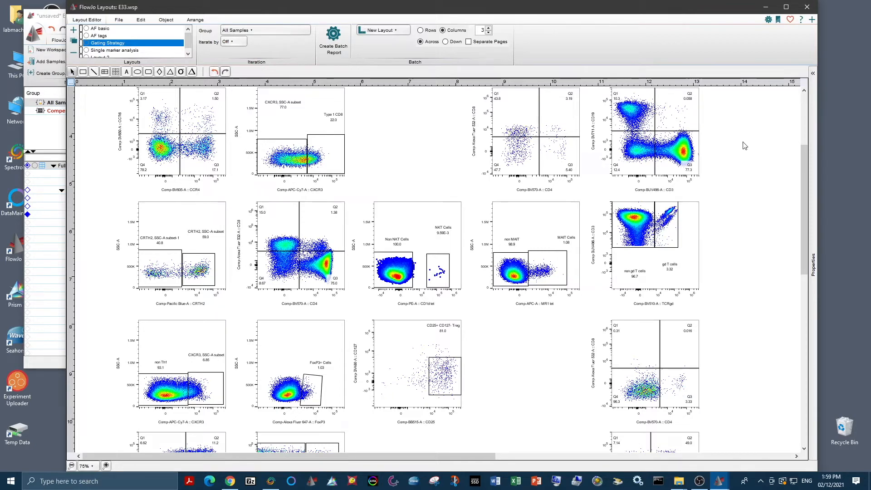
{"action": "mouse_move", "coordinate": [611, 113]}
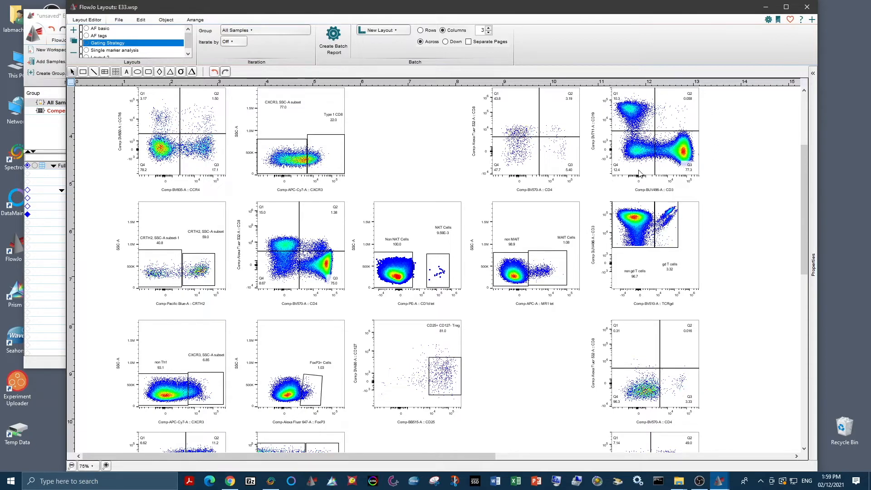
{"action": "mouse_move", "coordinate": [676, 159]}
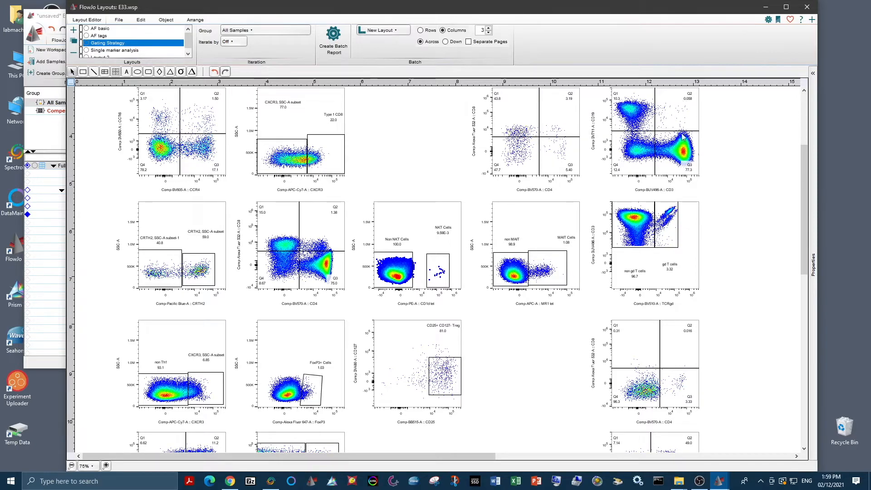
{"action": "mouse_move", "coordinate": [660, 115]}
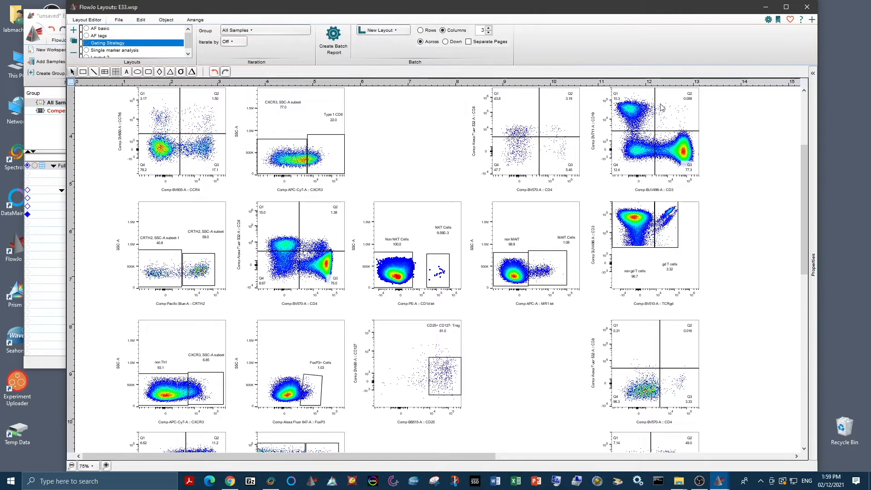
{"action": "mouse_move", "coordinate": [698, 137]}
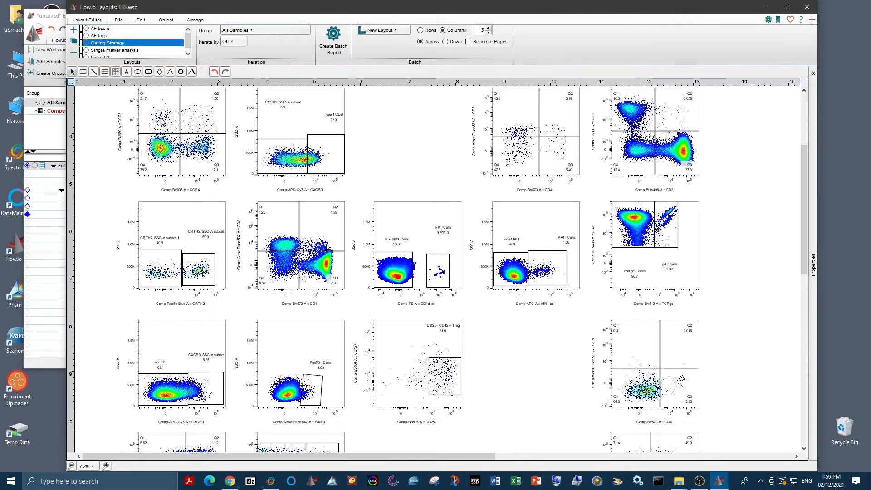
{"action": "mouse_move", "coordinate": [335, 257]}
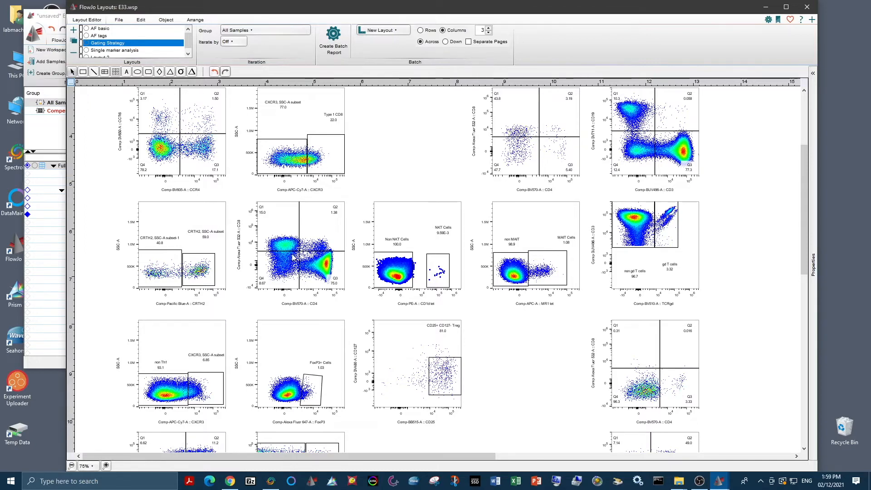
{"action": "mouse_move", "coordinate": [392, 254]}
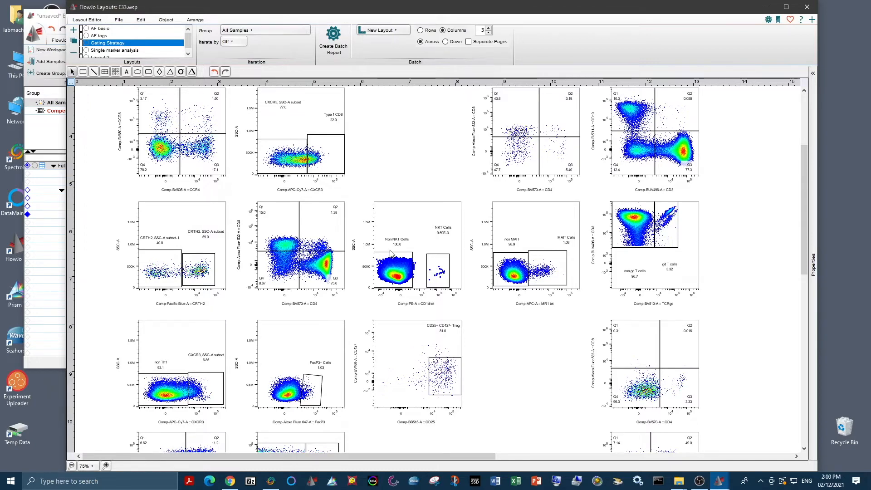
{"action": "mouse_move", "coordinate": [336, 256]}
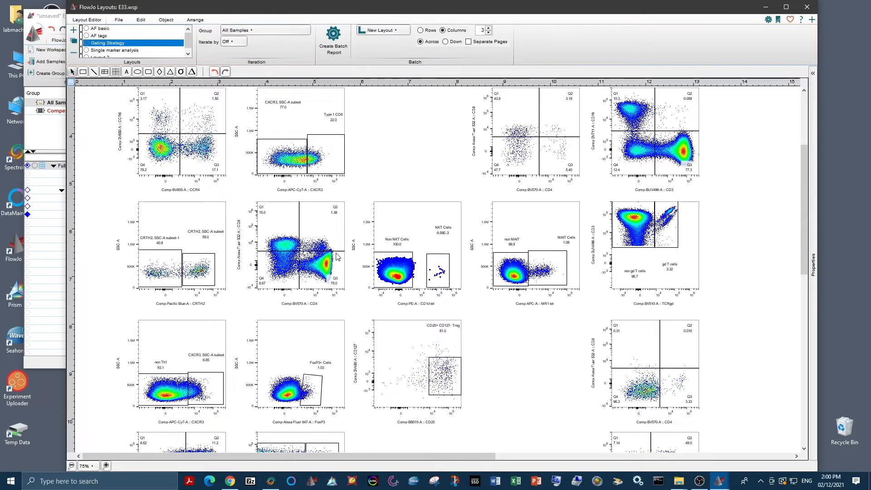
{"action": "scroll", "scroll_direction": "down", "scroll_amount": 3}
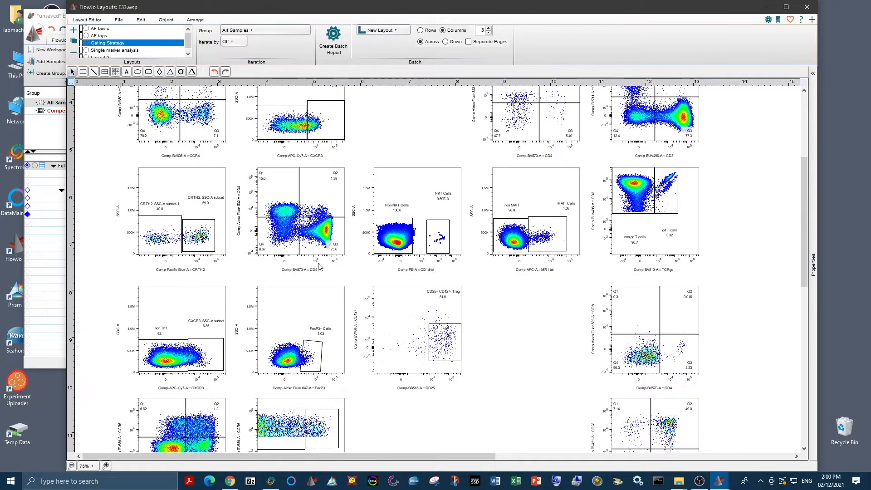
{"action": "scroll", "scroll_direction": "down", "scroll_amount": 3}
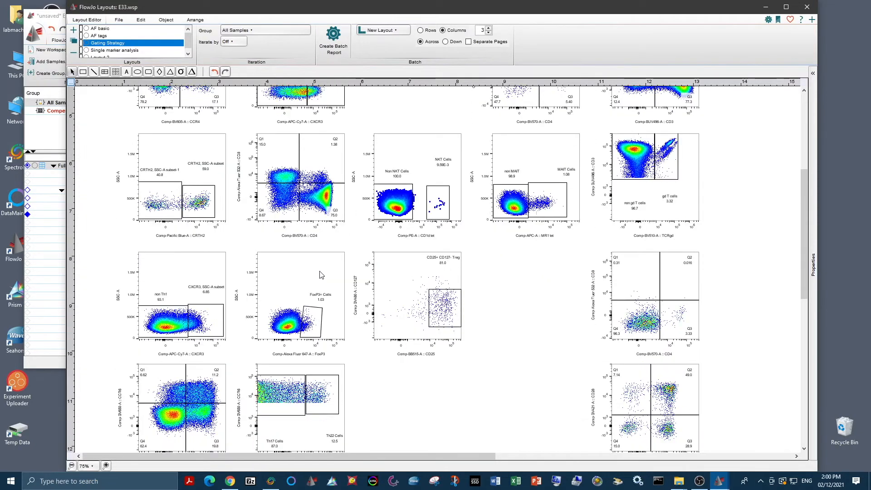
{"action": "mouse_move", "coordinate": [460, 240]}
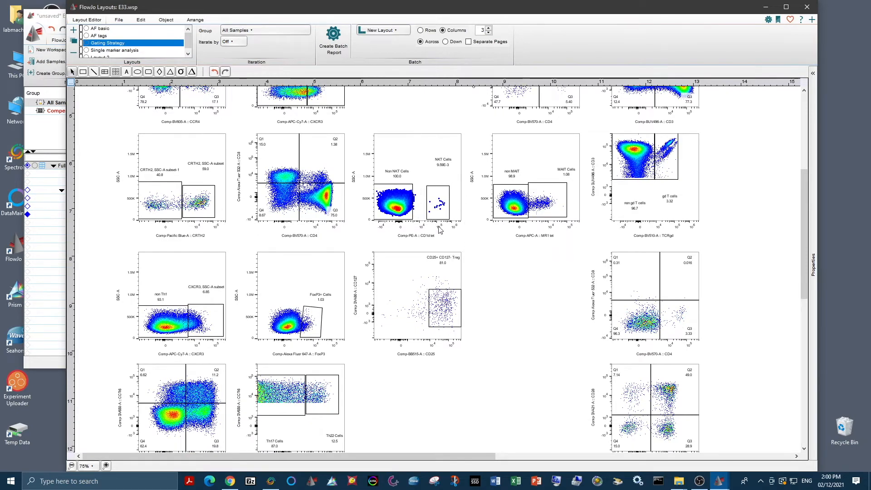
{"action": "mouse_move", "coordinate": [447, 219]}
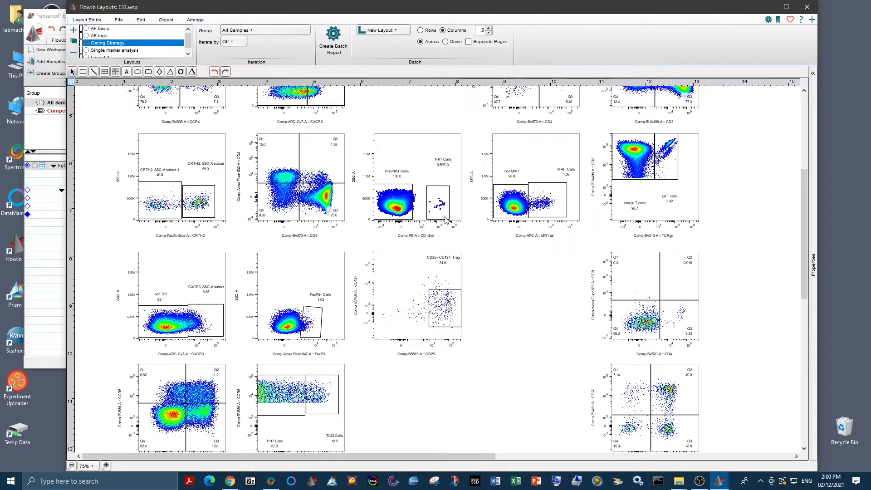
{"action": "mouse_move", "coordinate": [435, 217]}
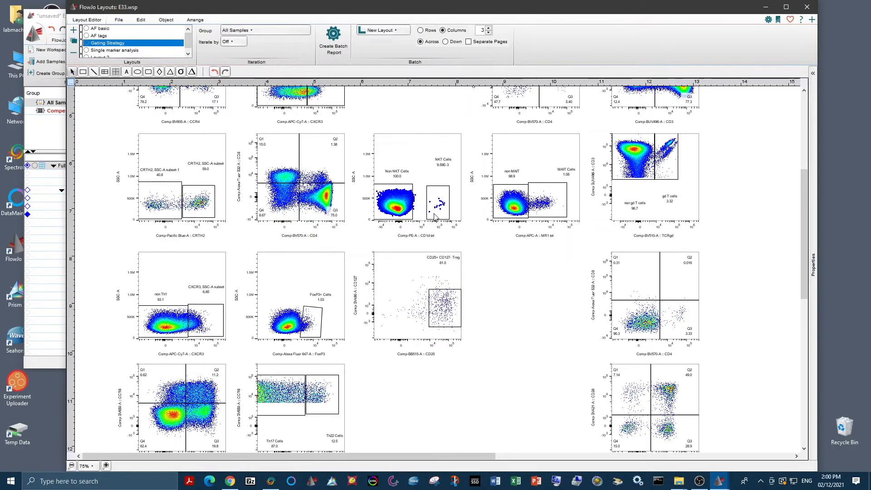
{"action": "mouse_move", "coordinate": [434, 213]}
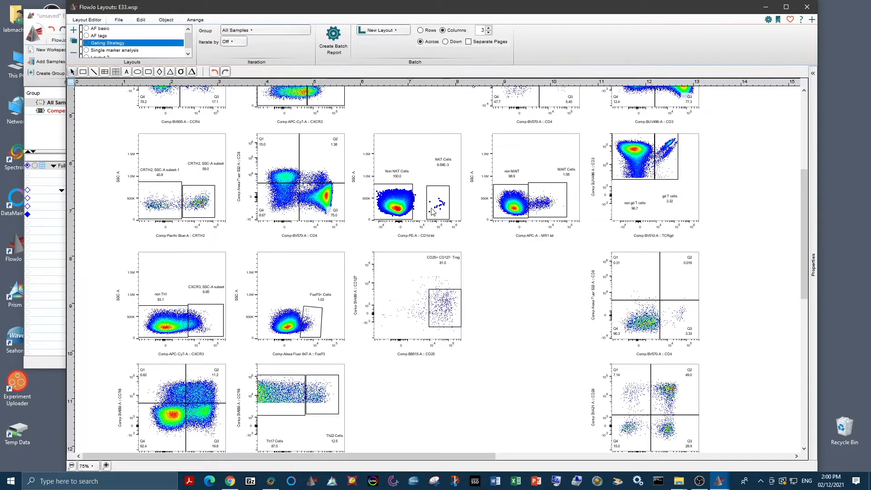
{"action": "mouse_move", "coordinate": [514, 286]}
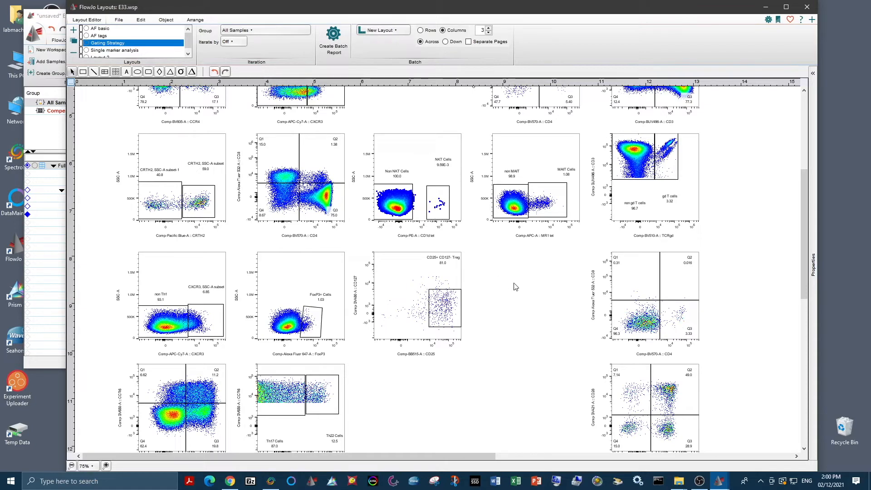
{"action": "scroll", "scroll_direction": "down", "scroll_amount": 3}
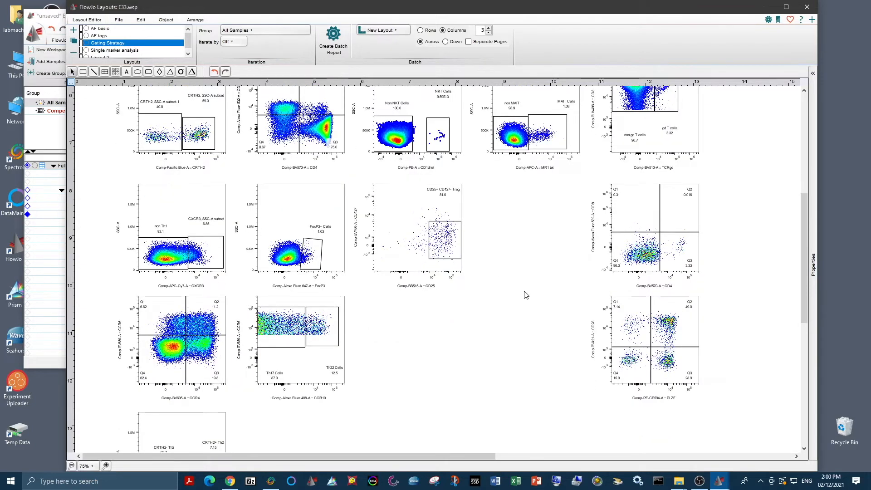
{"action": "mouse_move", "coordinate": [519, 302]}
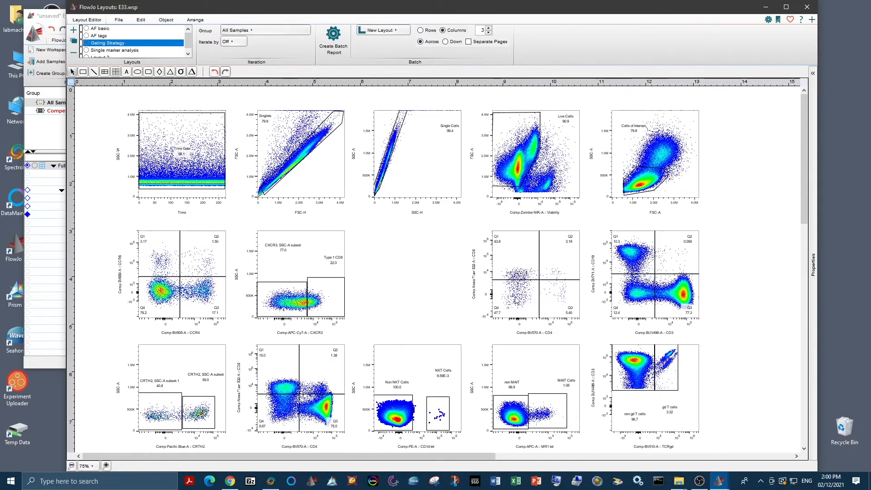
{"action": "mouse_move", "coordinate": [453, 122]}
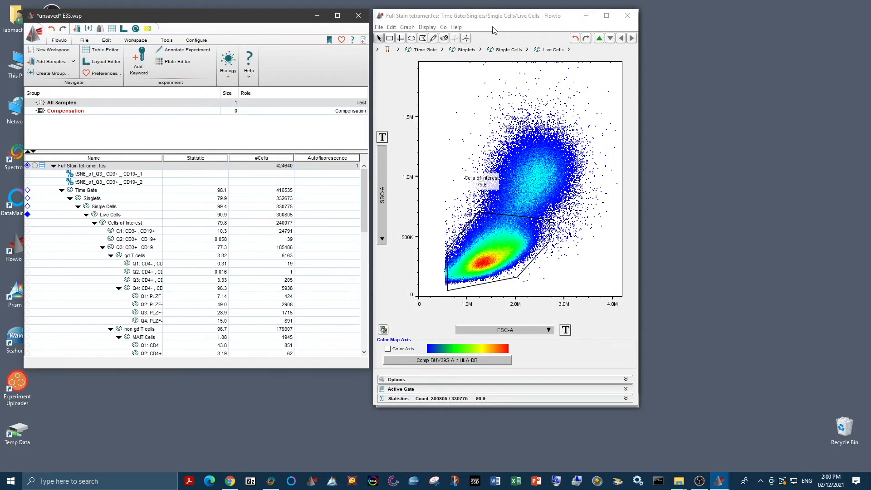
{"action": "mouse_move", "coordinate": [298, 150]}
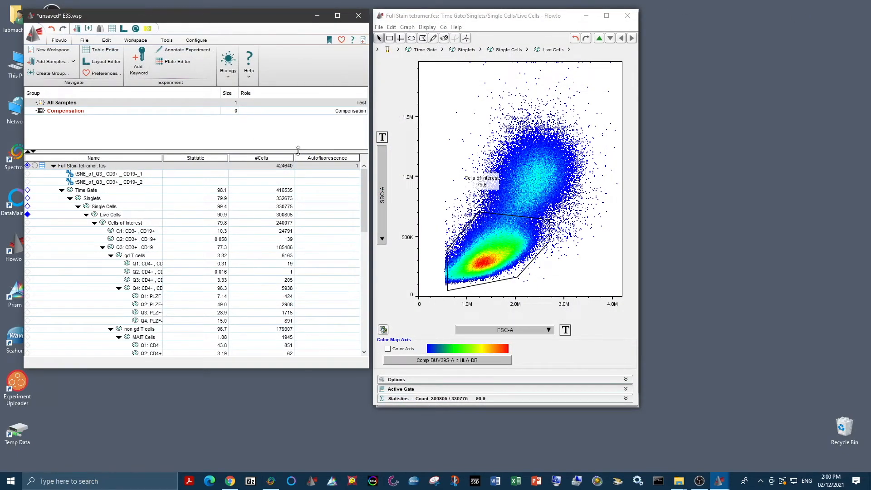
{"action": "mouse_move", "coordinate": [203, 213]}
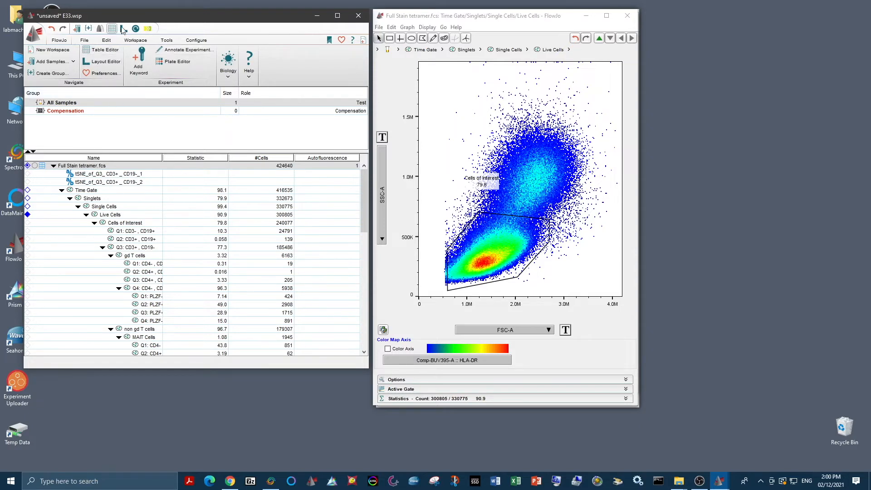
{"action": "left_click", "coordinate": [166, 40]}
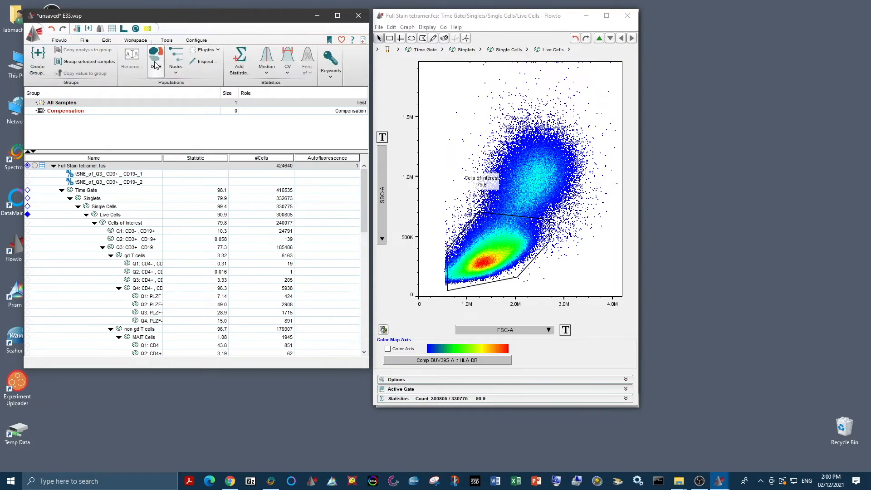
{"action": "left_click", "coordinate": [156, 55]}
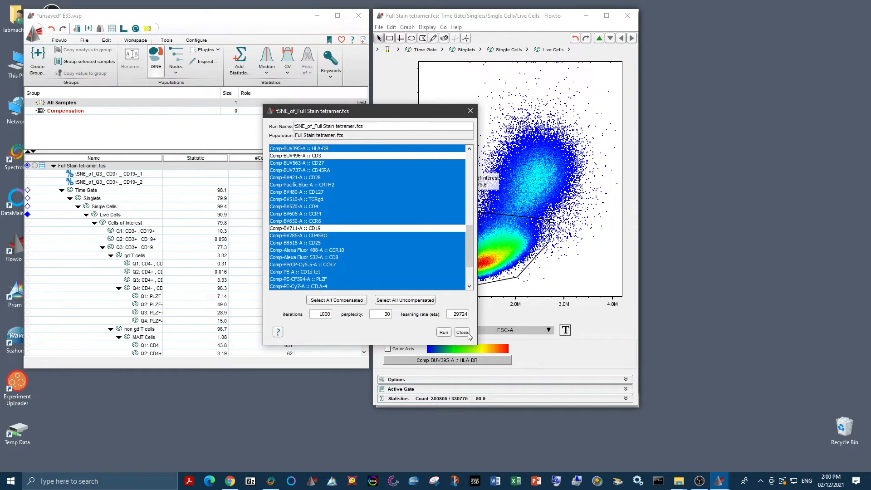
{"action": "left_click", "coordinate": [463, 331]}
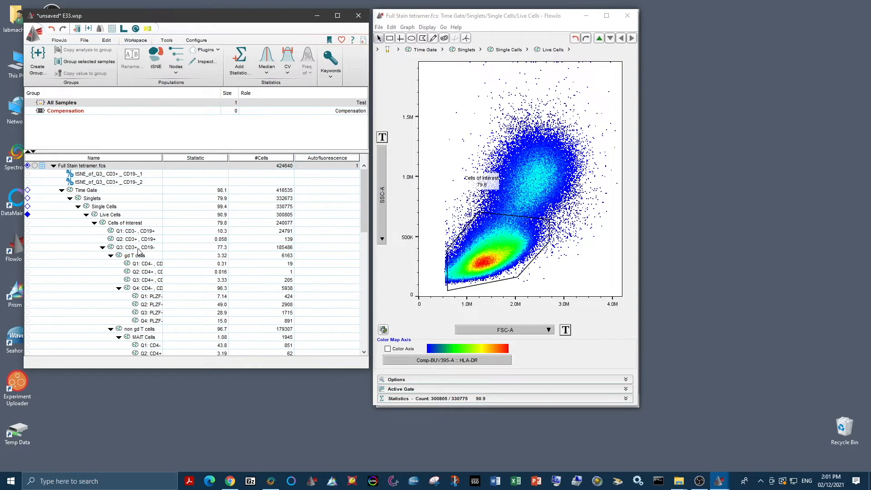
{"action": "left_click", "coordinate": [135, 247]}
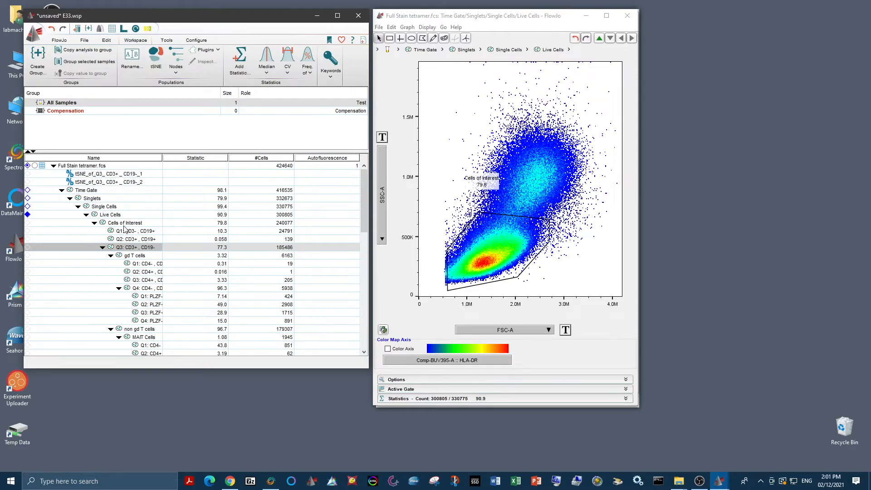
{"action": "mouse_move", "coordinate": [144, 253]}
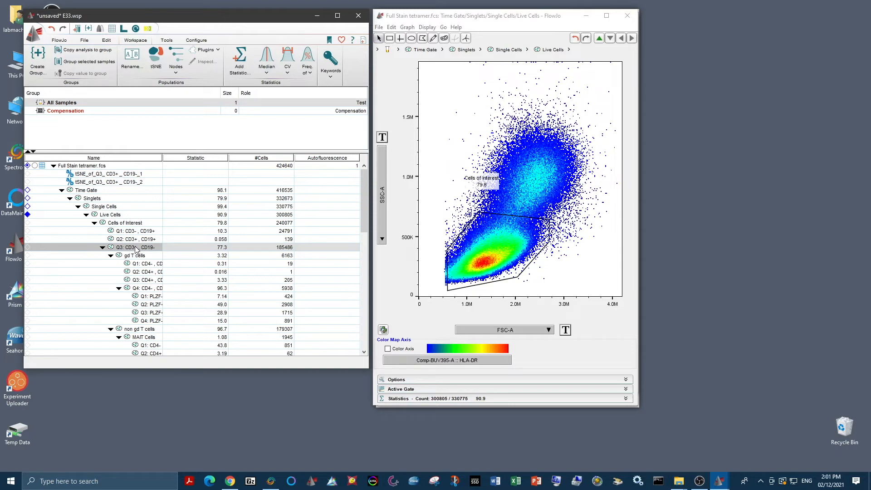
{"action": "mouse_move", "coordinate": [134, 251]}
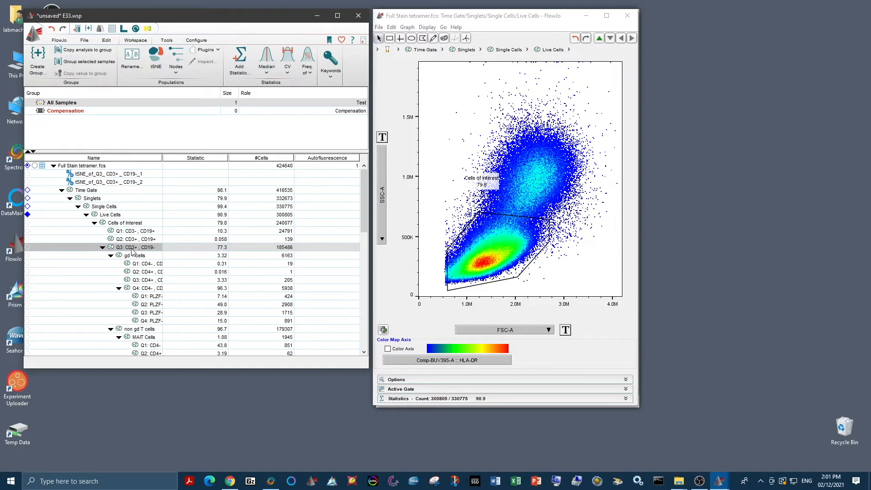
- Open tSNE settings for Q3: CD3+, CD19- and review the chosen compensated markers
{"action": "left_click", "coordinate": [155, 56]}
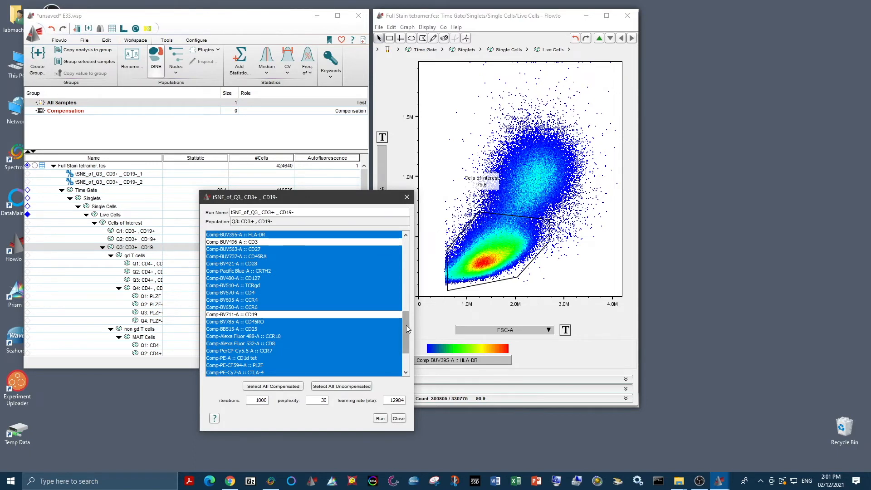
{"action": "scroll", "scroll_direction": "down", "scroll_amount": 3}
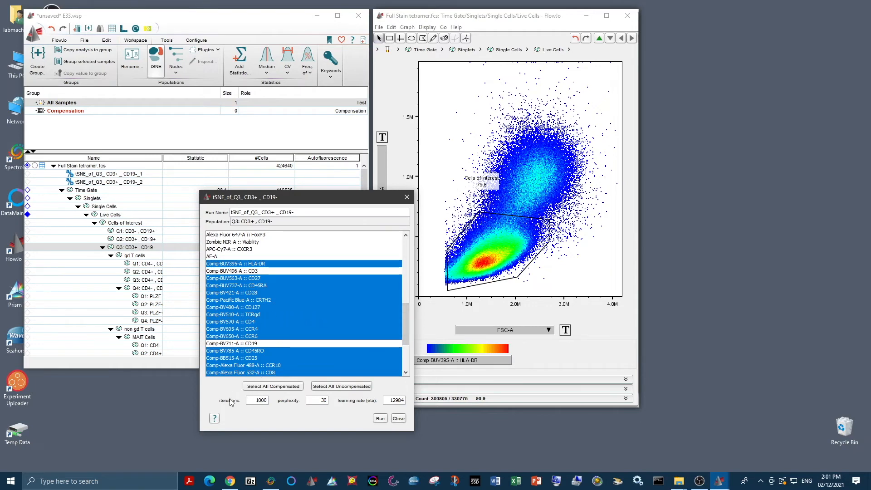
{"action": "mouse_move", "coordinate": [347, 421]}
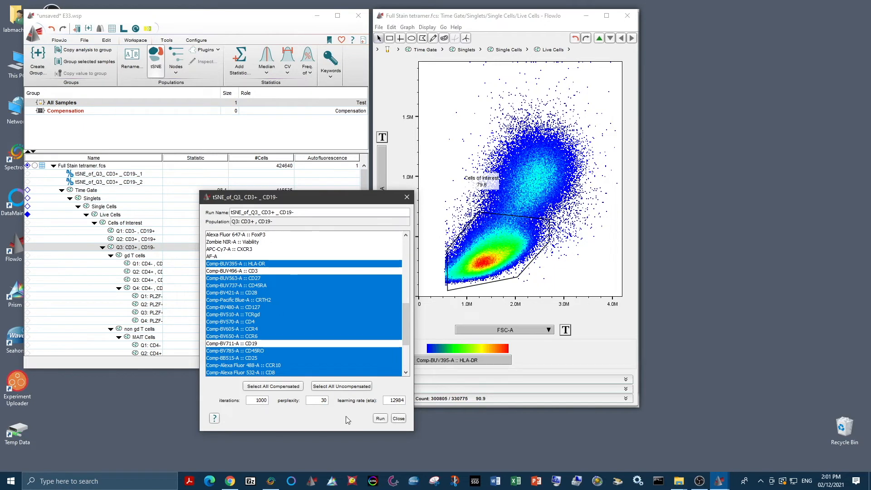
- Run tSNE on the CD3+ T cells and view the Full Stain tetramer tSNE map
{"action": "left_click", "coordinate": [379, 418]}
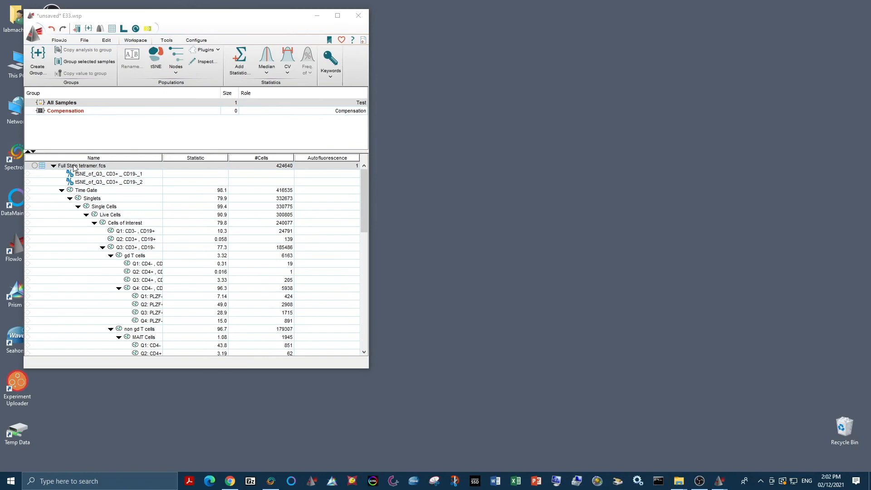
{"action": "double_click", "coordinate": [82, 166]}
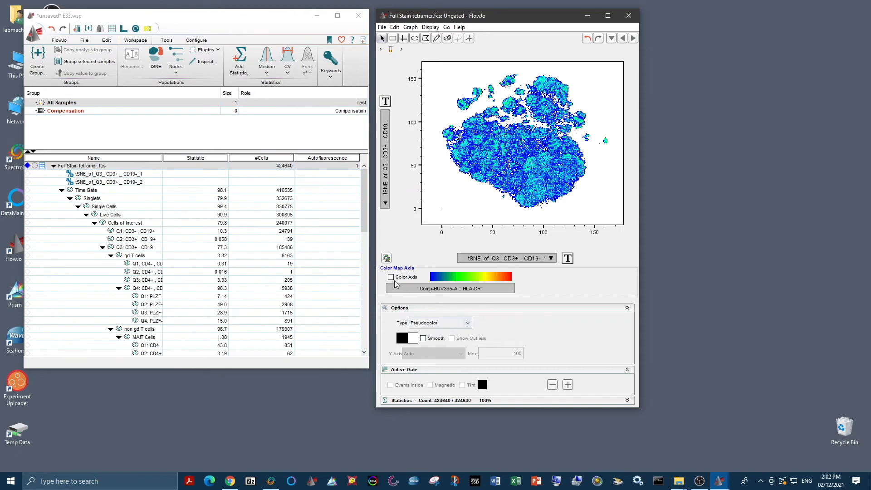
- Color the tSNE map by Comp-BV570-A CD4, then by Comp-Alexa Fluor 532-A CD8
{"action": "left_click", "coordinate": [391, 277]}
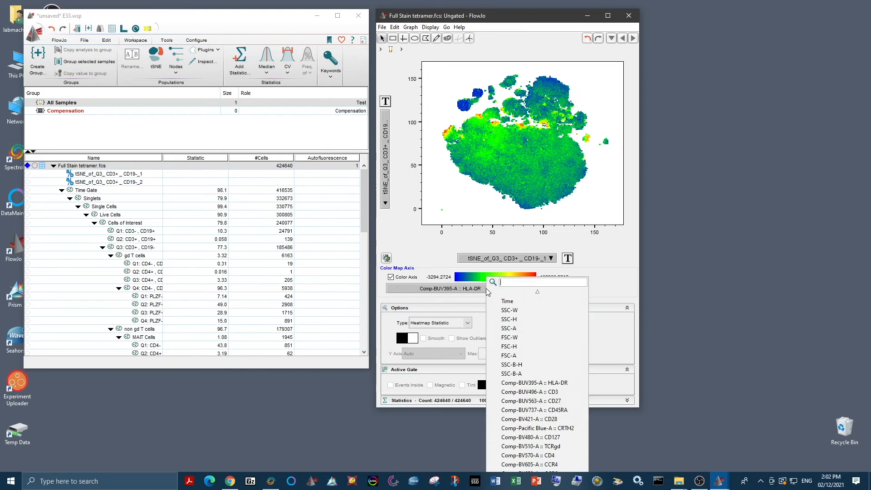
{"action": "mouse_move", "coordinate": [435, 262]}
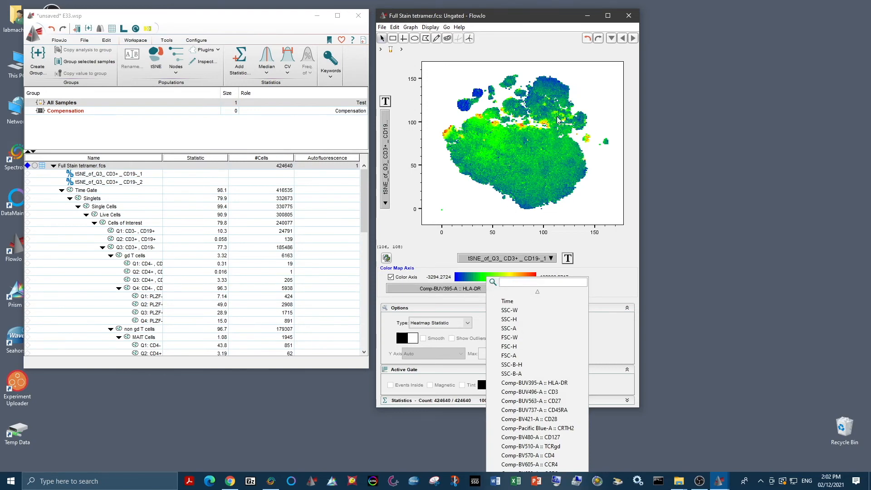
{"action": "mouse_move", "coordinate": [603, 150]}
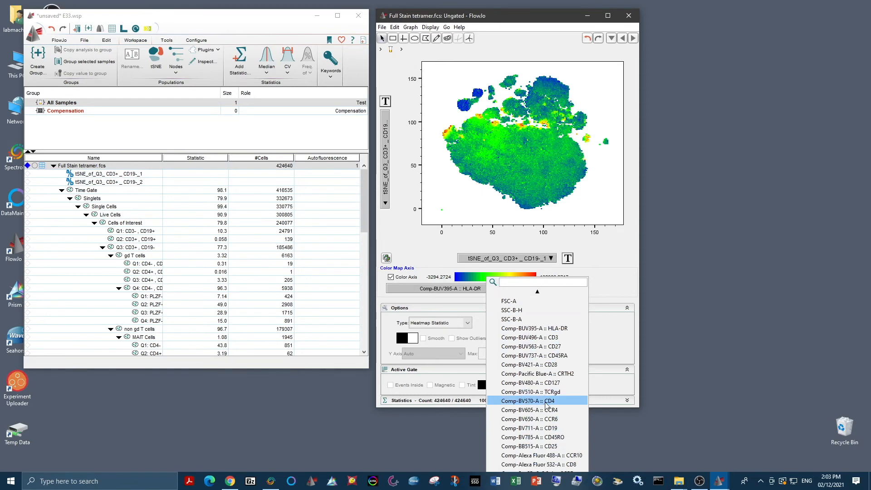
{"action": "left_click", "coordinate": [527, 401]}
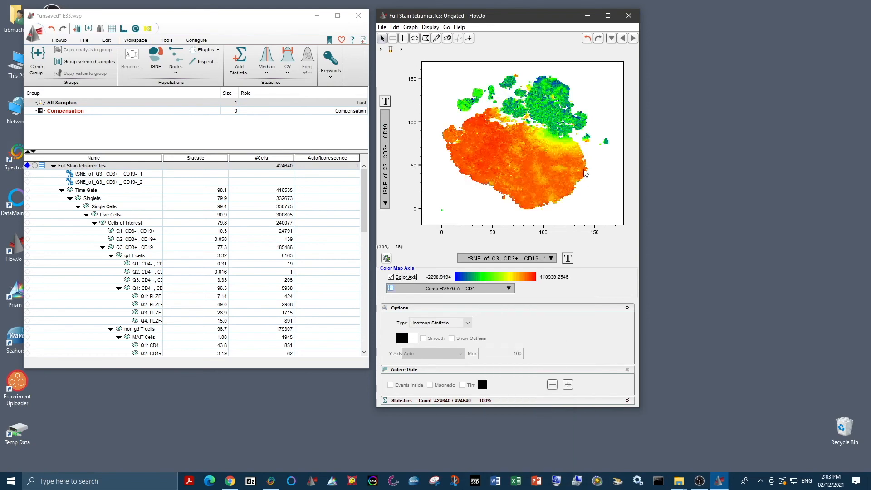
{"action": "mouse_move", "coordinate": [433, 134]}
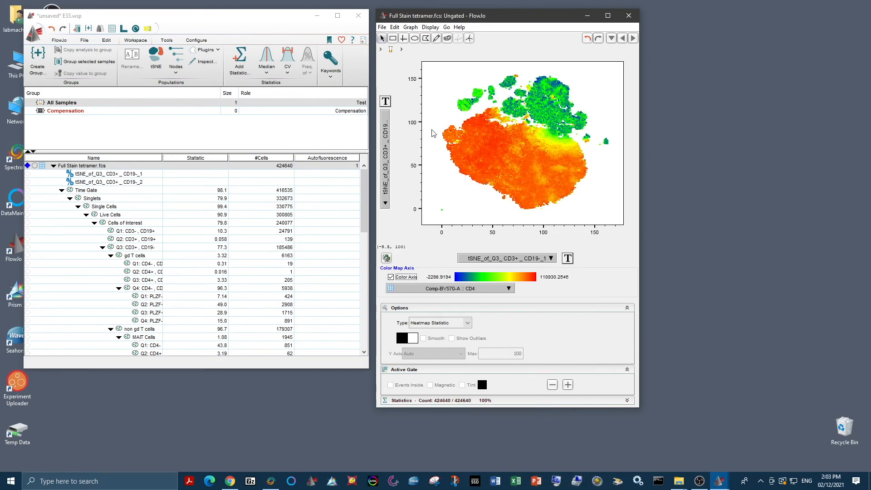
{"action": "mouse_move", "coordinate": [522, 137]}
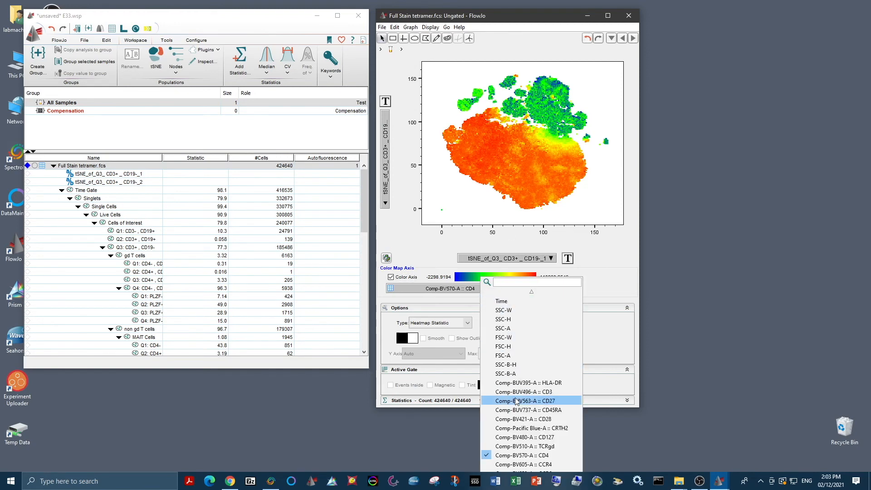
{"action": "scroll", "scroll_direction": "down", "scroll_amount": 3}
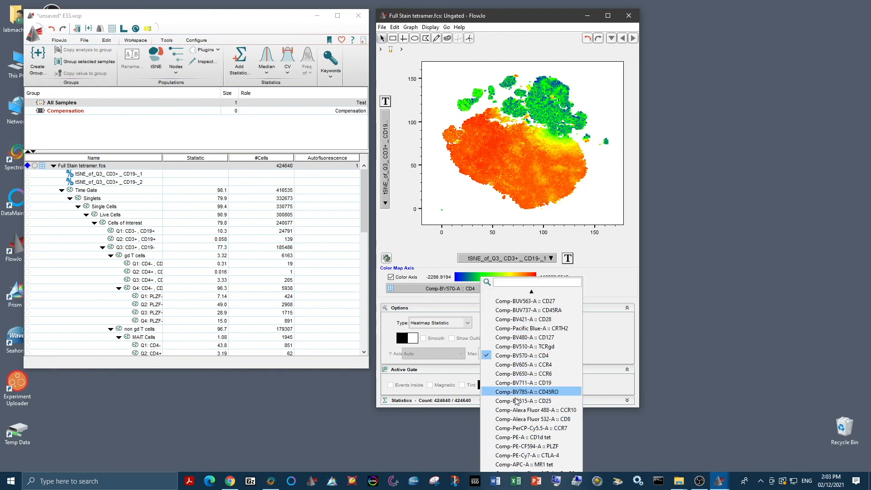
{"action": "mouse_move", "coordinate": [532, 418]}
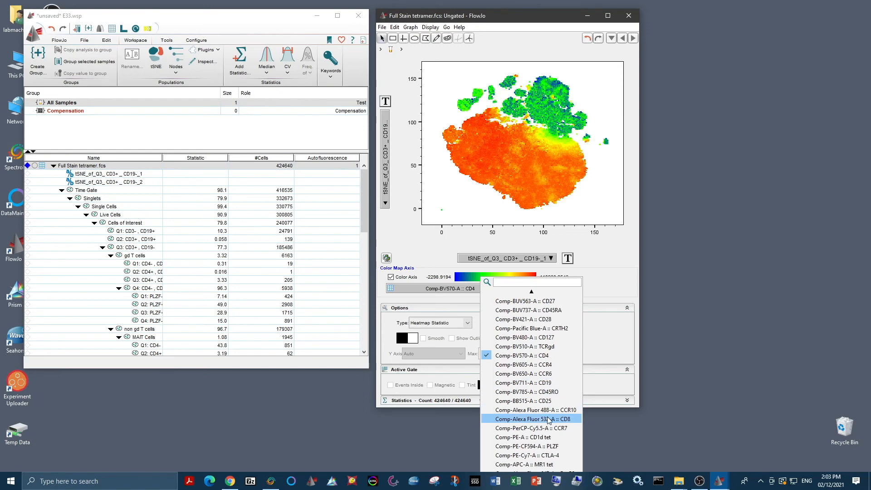
{"action": "left_click", "coordinate": [531, 418]}
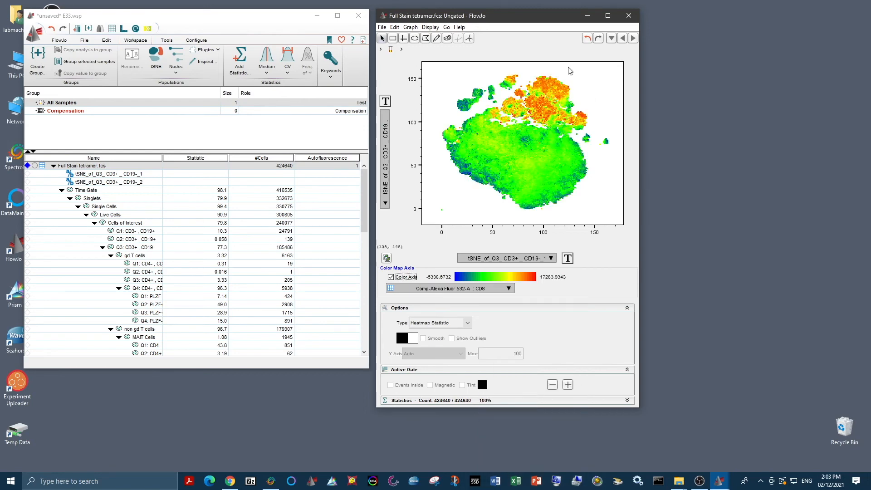
{"action": "mouse_move", "coordinate": [511, 248]}
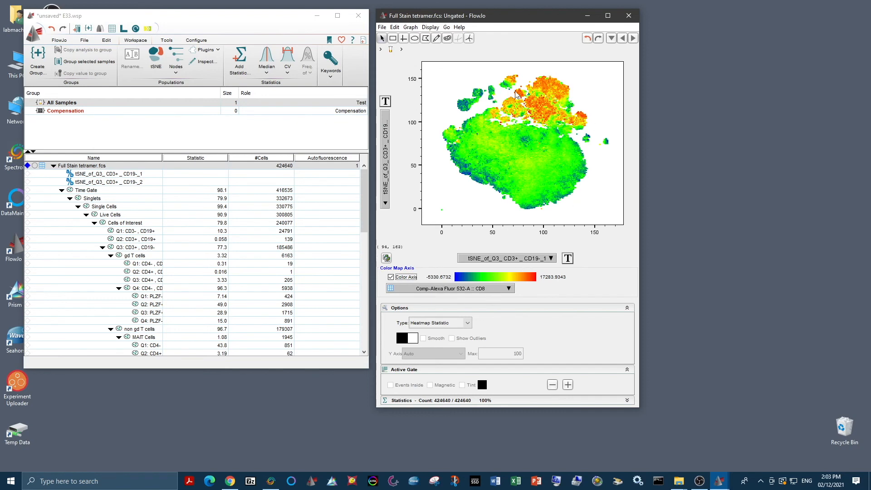
{"action": "mouse_move", "coordinate": [519, 193]}
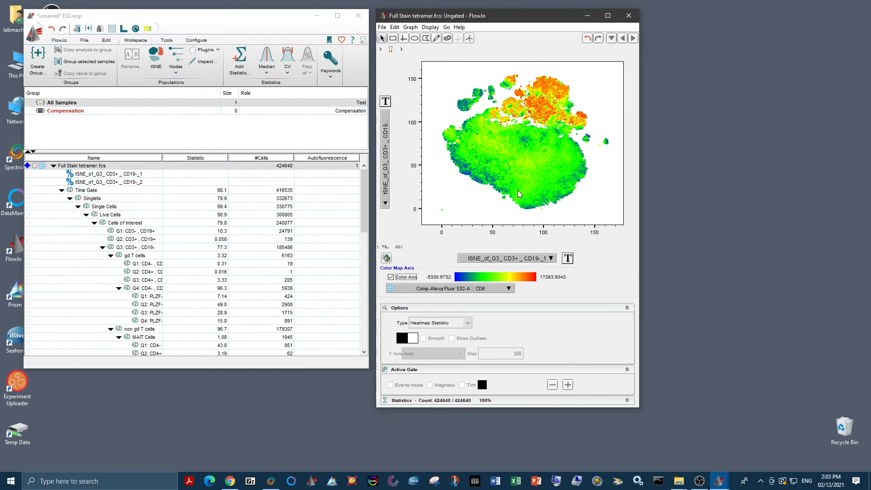
{"action": "mouse_move", "coordinate": [520, 176]}
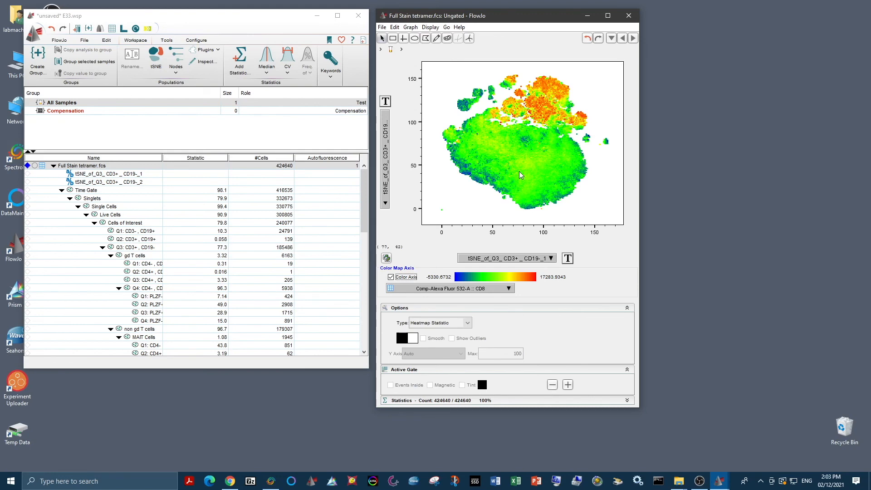